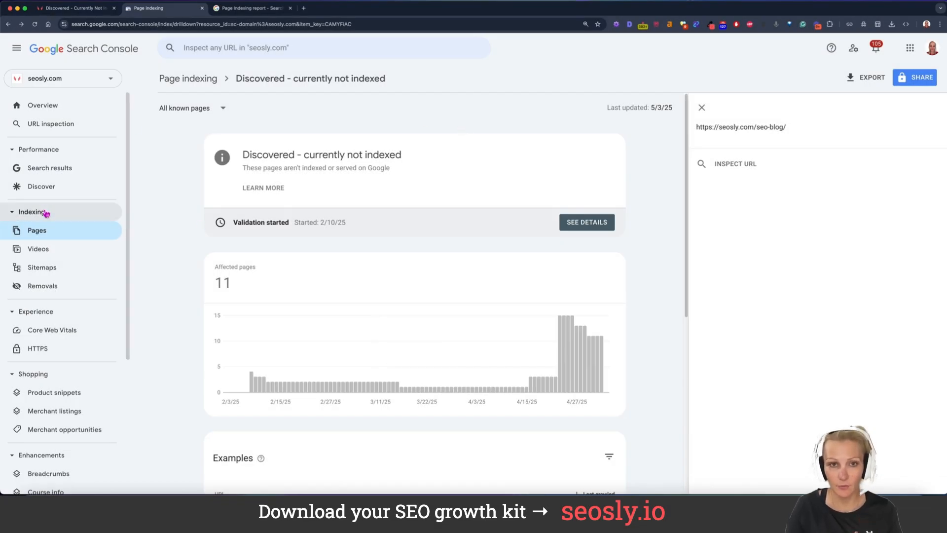
- Open the seosly.com Page indexing report and scroll to the 'Why pages aren't indexed' reasons
{"action": "left_click", "coordinate": [31, 212]}
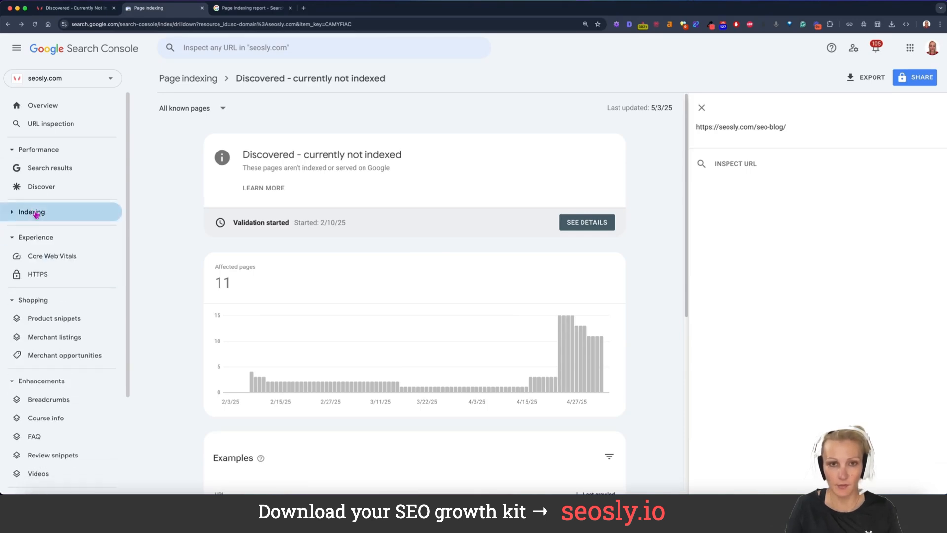
{"action": "left_click", "coordinate": [30, 211]}
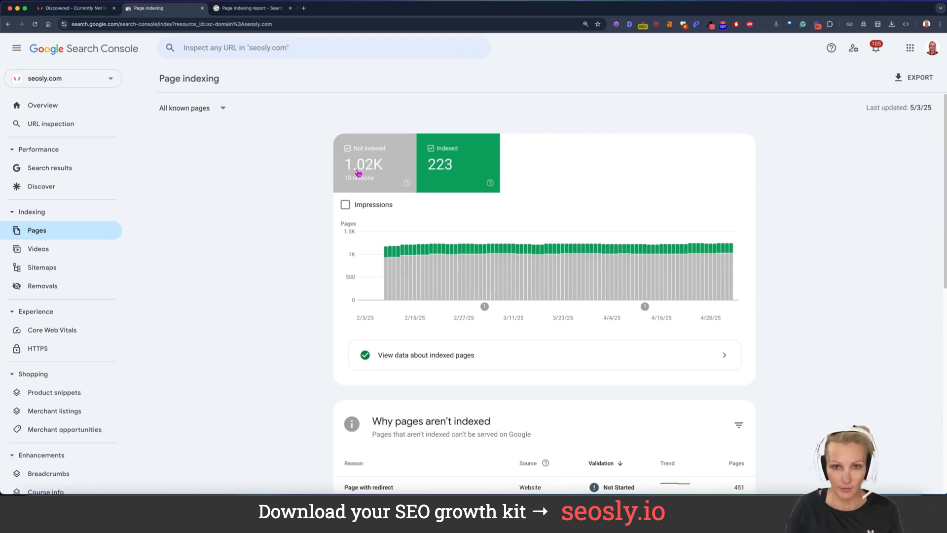
{"action": "mouse_move", "coordinate": [288, 159]}
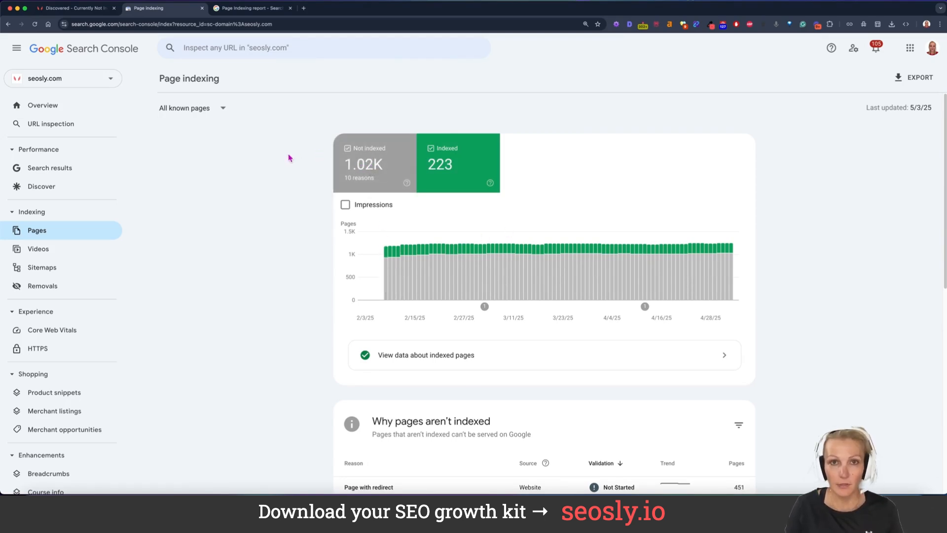
{"action": "scroll", "scroll_direction": "down", "scroll_amount": 3}
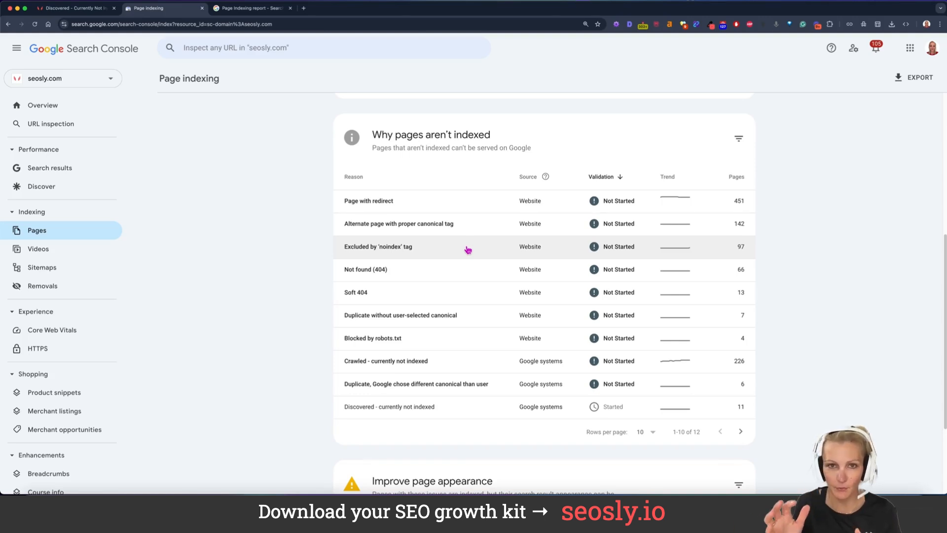
{"action": "mouse_move", "coordinate": [408, 147]}
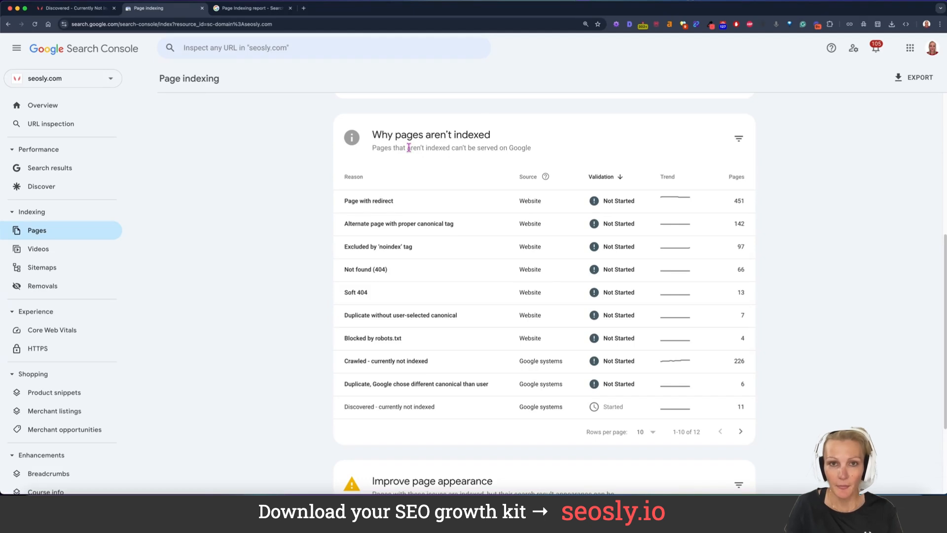
{"action": "mouse_move", "coordinate": [419, 261]}
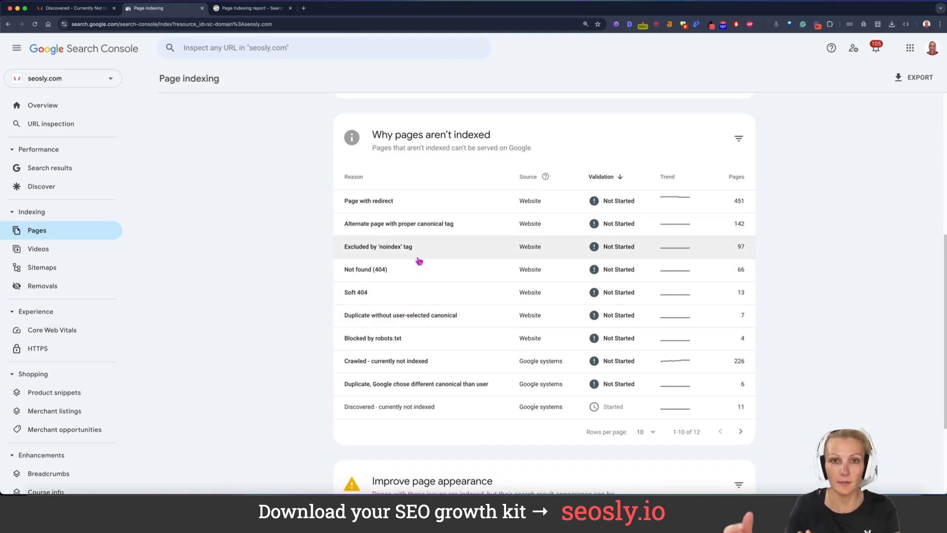
{"action": "scroll", "scroll_direction": "down", "scroll_amount": 3}
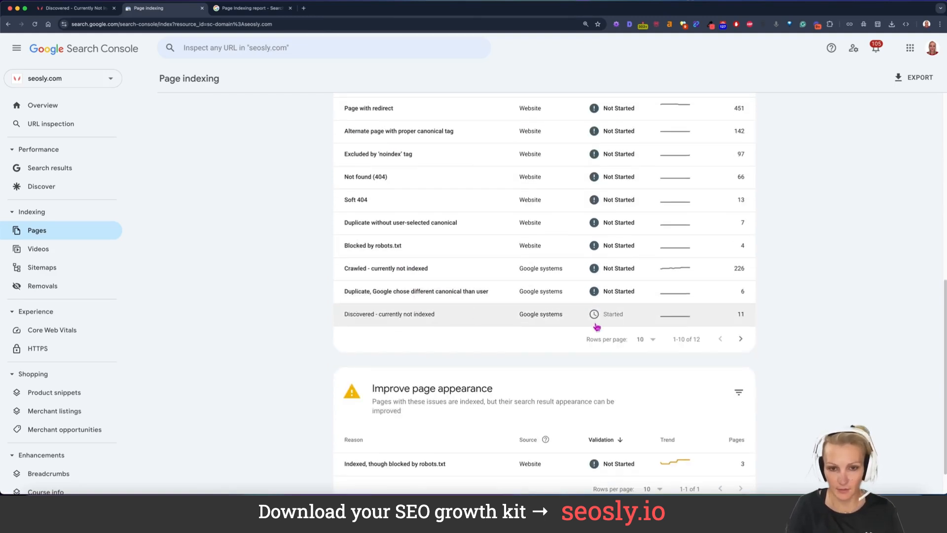
- Open the 'Discovered - currently not indexed' details, showing 11 affected pages
{"action": "left_click", "coordinate": [643, 339]}
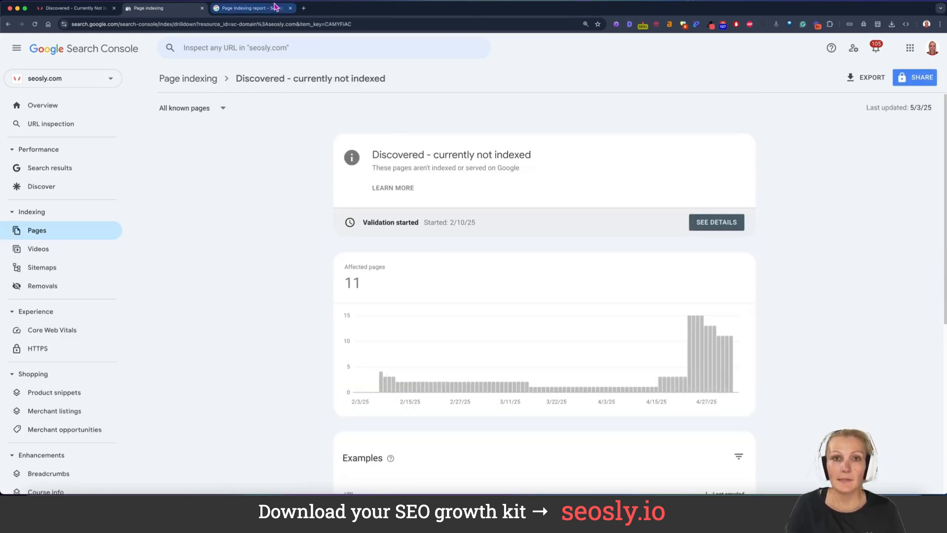
{"action": "left_click", "coordinate": [248, 8]}
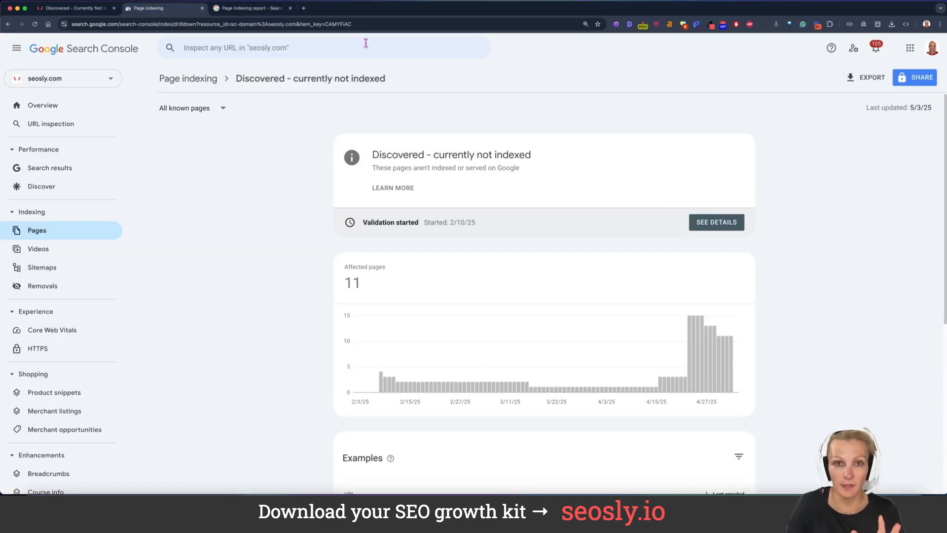
- Scroll down to the Examples list of affected URLs, mostly old service pages
{"action": "scroll", "scroll_direction": "down", "scroll_amount": 3}
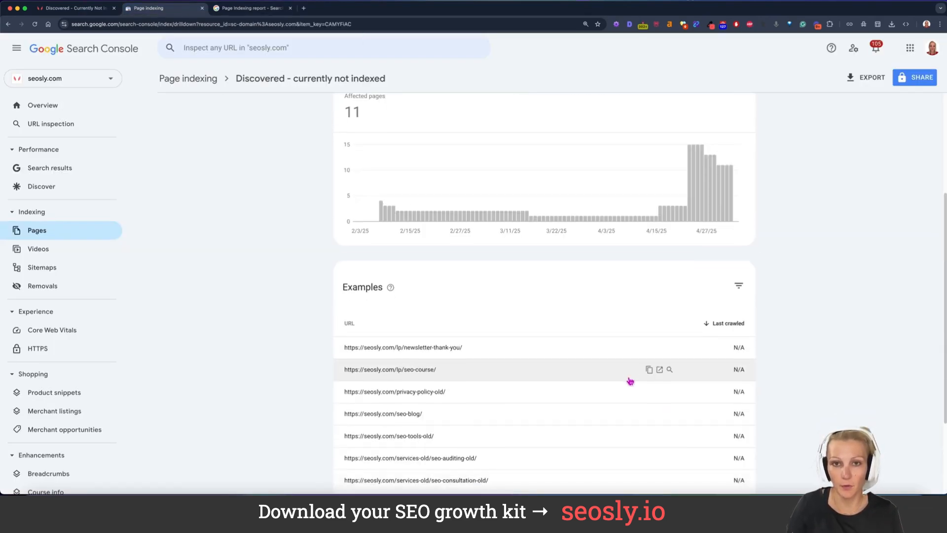
{"action": "scroll", "scroll_direction": "down", "scroll_amount": 3}
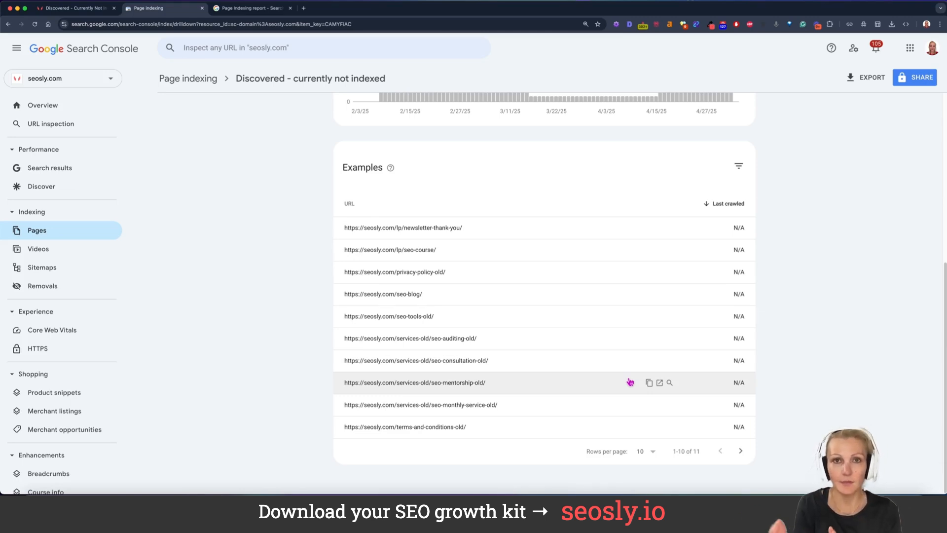
{"action": "mouse_move", "coordinate": [644, 369]}
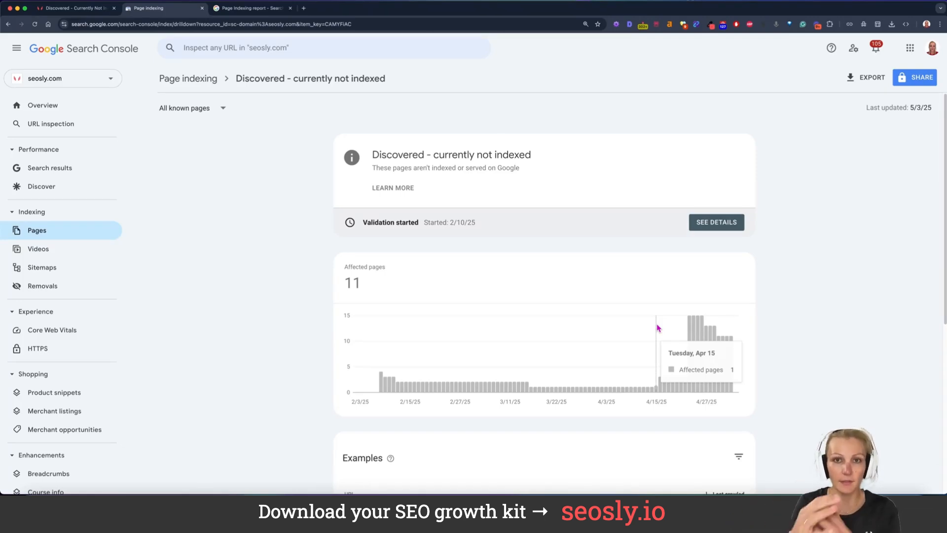
{"action": "mouse_move", "coordinate": [679, 326]}
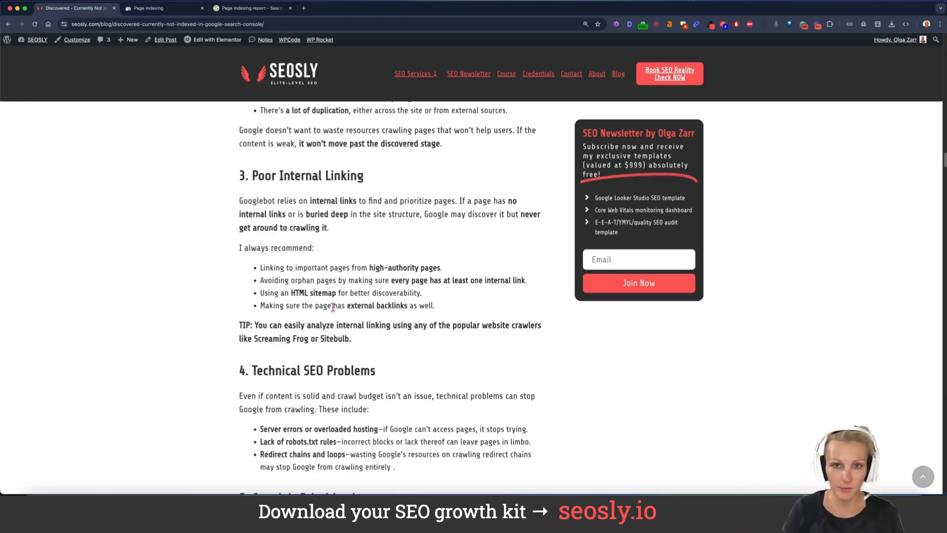
- Scroll the blog article, then return to the Search Console Page indexing reasons table
{"action": "scroll", "scroll_direction": "down", "scroll_amount": 3}
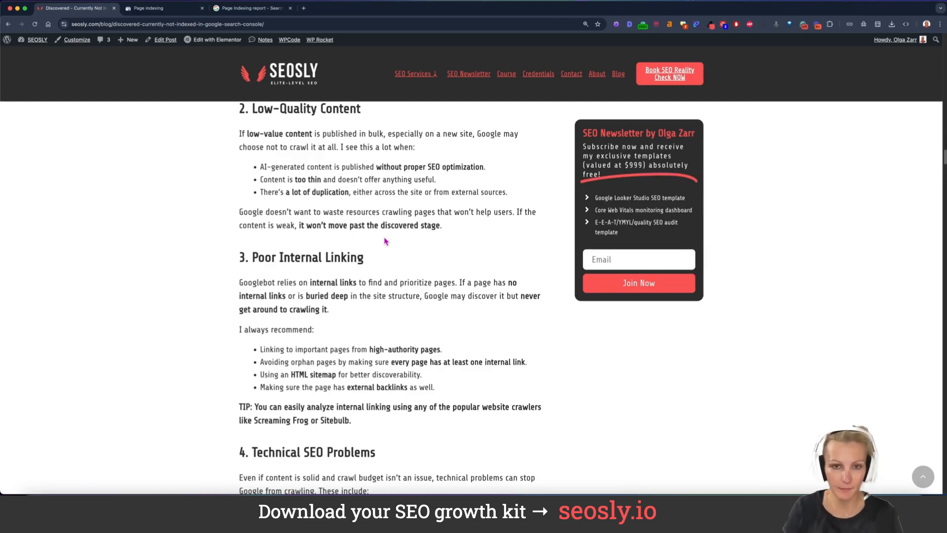
{"action": "left_click", "coordinate": [163, 8]}
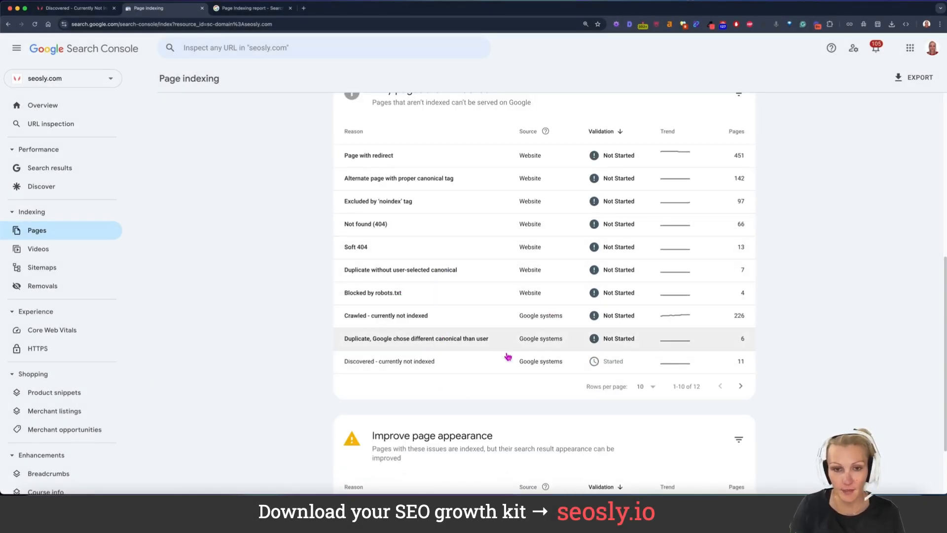
- Reopen 'Discovered - currently not indexed' and scroll to examples like newsletter-thank-you and seo-course
{"action": "left_click", "coordinate": [389, 361]}
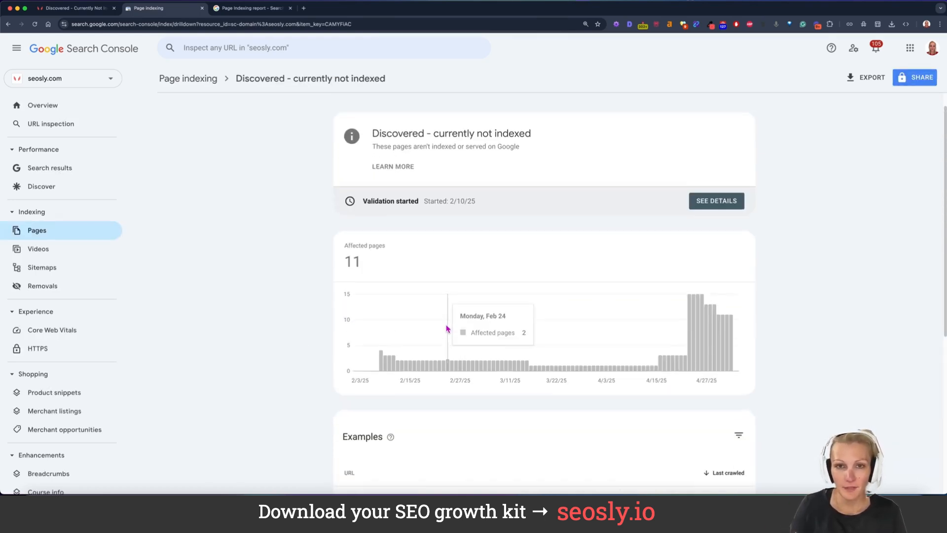
{"action": "mouse_move", "coordinate": [686, 327]}
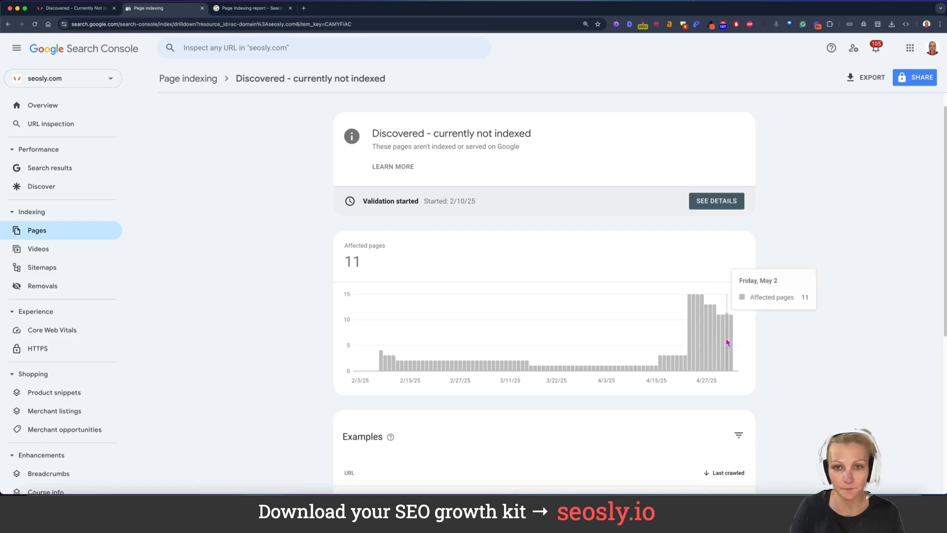
{"action": "mouse_move", "coordinate": [648, 355]}
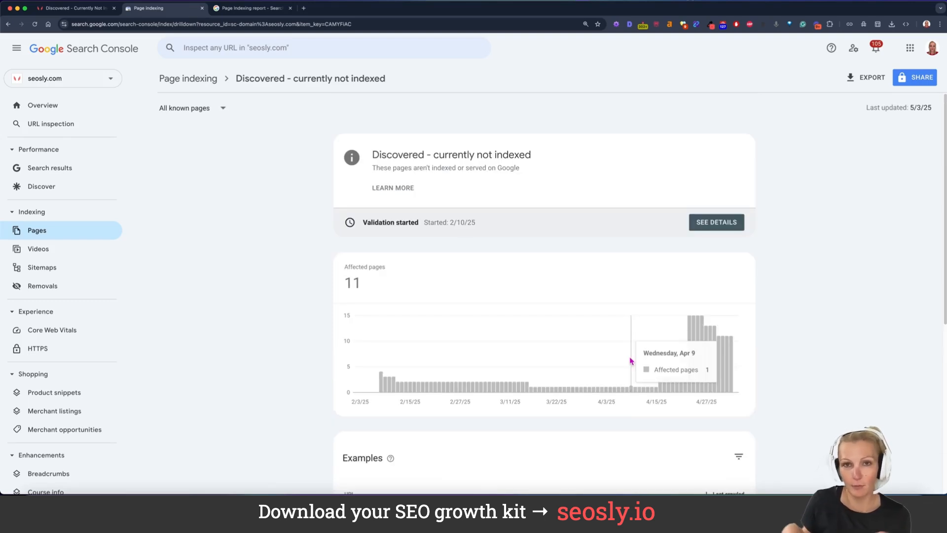
{"action": "mouse_move", "coordinate": [661, 354]}
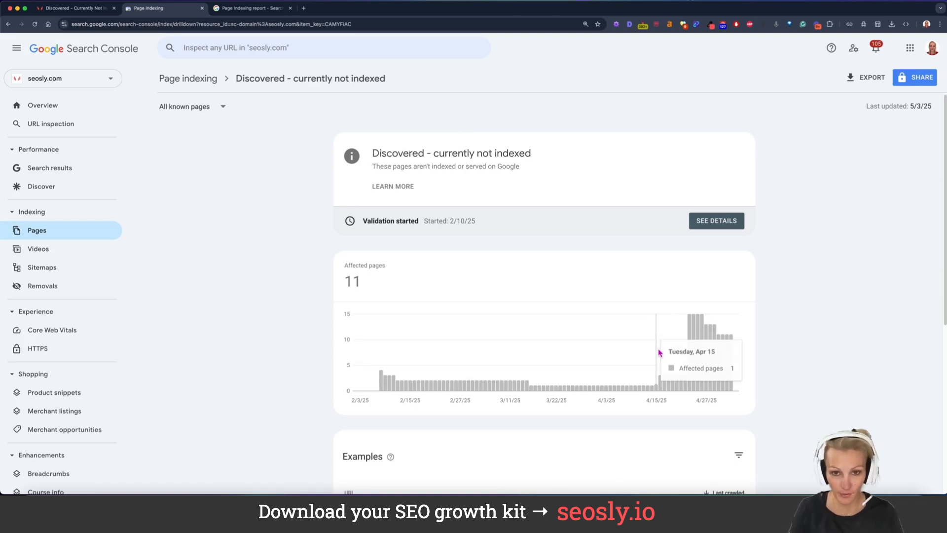
{"action": "scroll", "scroll_direction": "down", "scroll_amount": 3}
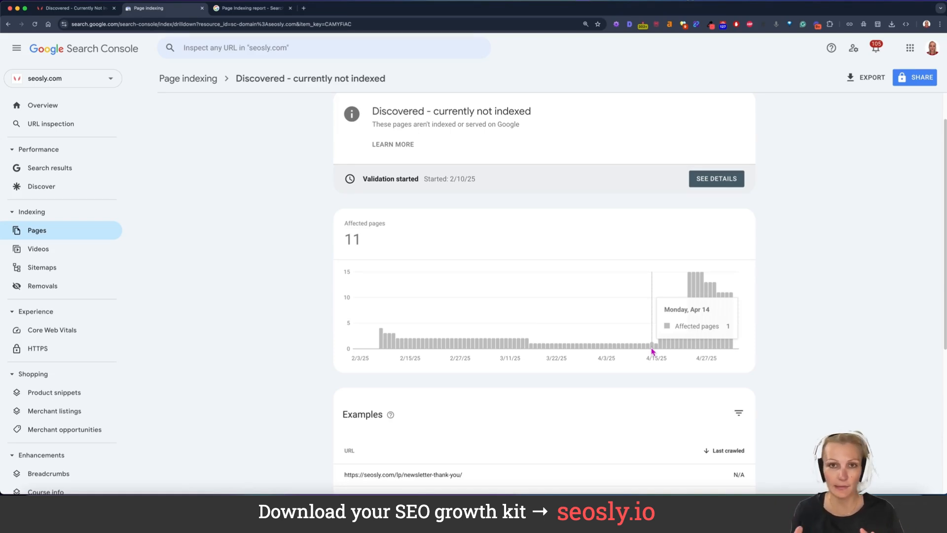
{"action": "scroll", "scroll_direction": "down", "scroll_amount": 3}
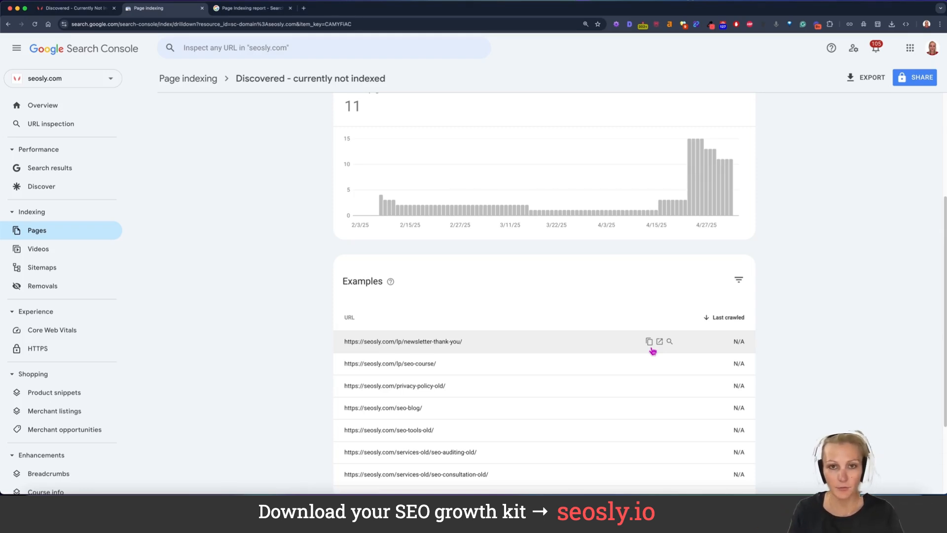
- Set the Examples table to 100 rows per page to list all 11 affected URLs
{"action": "scroll", "scroll_direction": "down", "scroll_amount": 3}
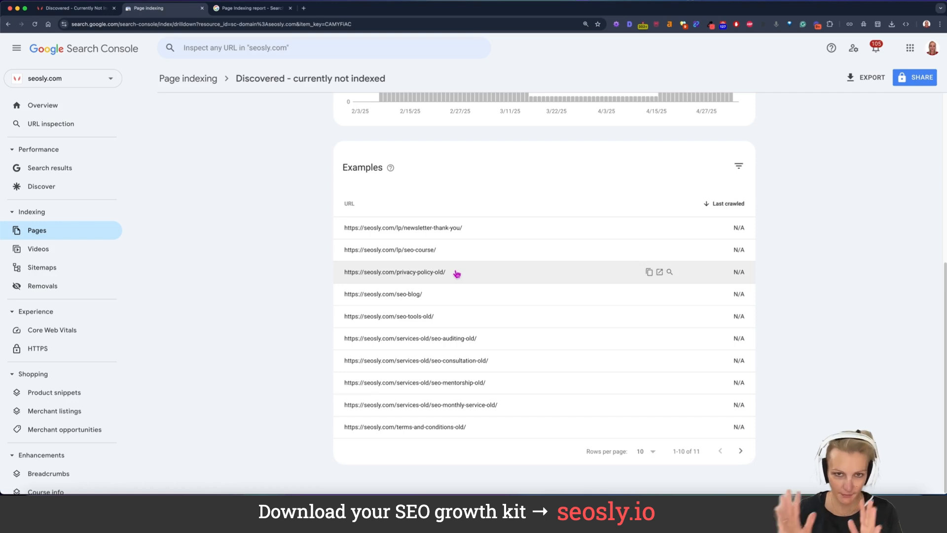
{"action": "mouse_move", "coordinate": [474, 338]}
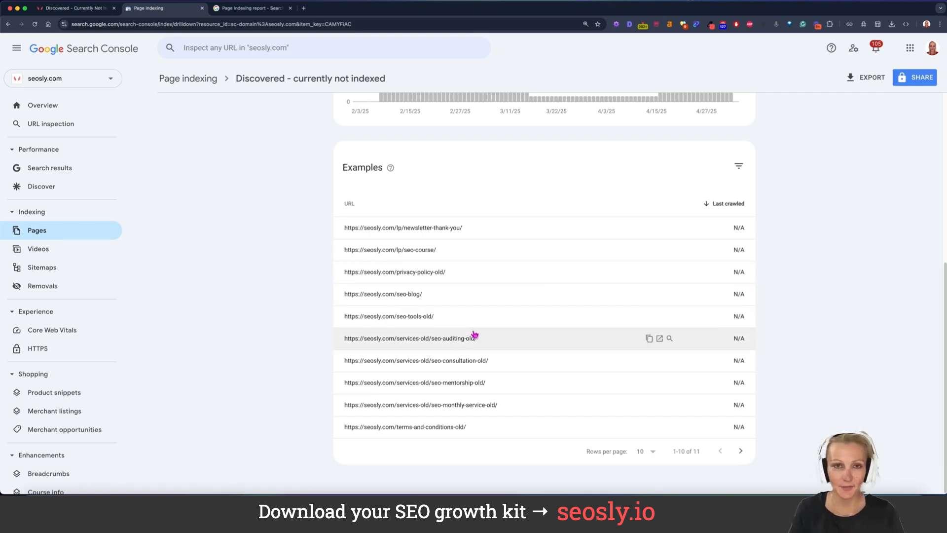
{"action": "mouse_move", "coordinate": [465, 405]}
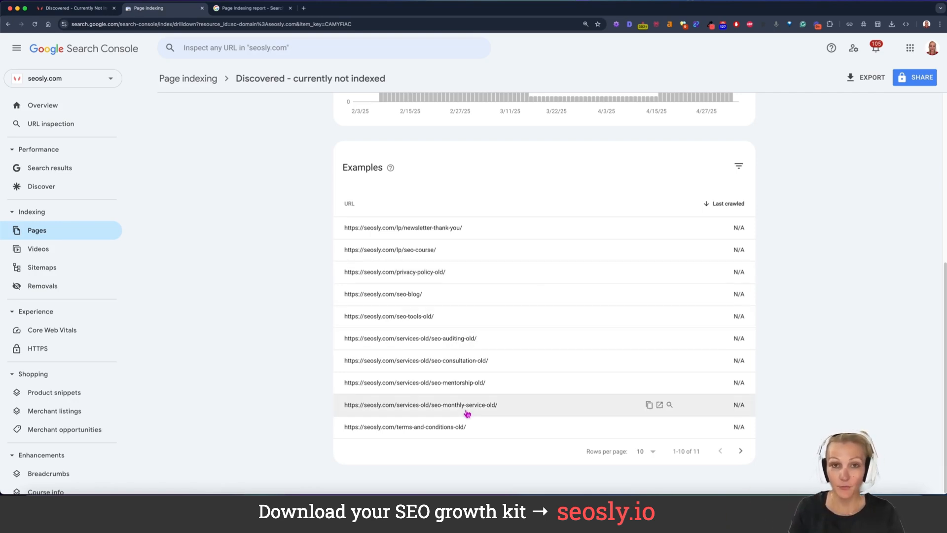
{"action": "mouse_move", "coordinate": [585, 326]}
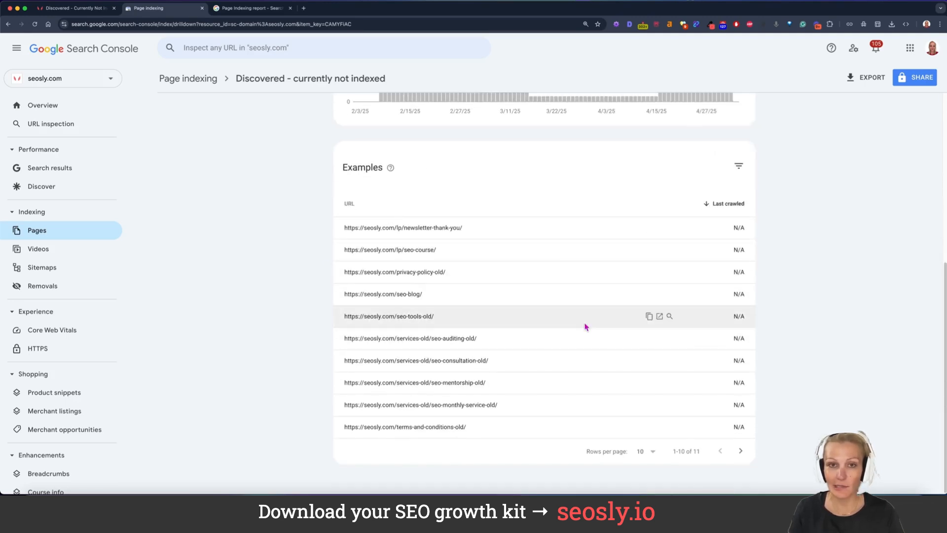
{"action": "mouse_move", "coordinate": [468, 429]}
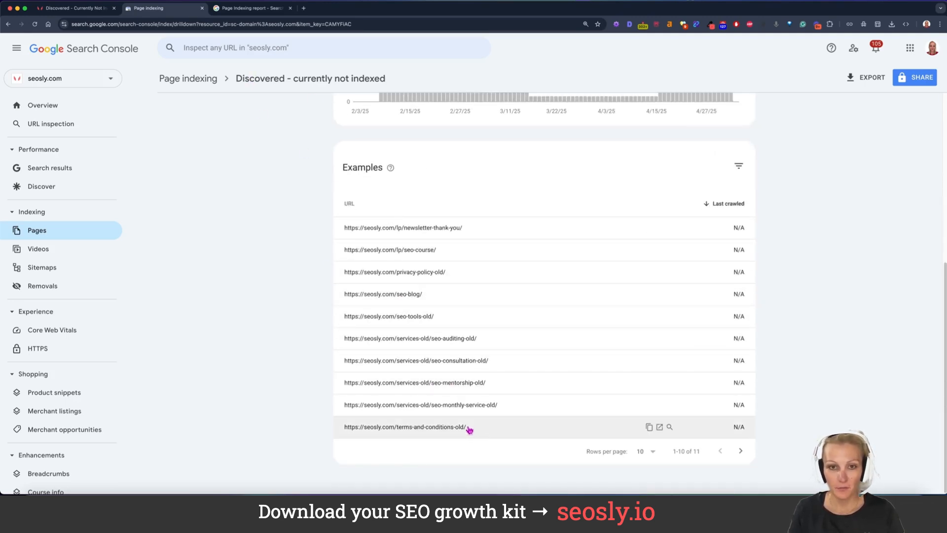
{"action": "left_click", "coordinate": [646, 451]}
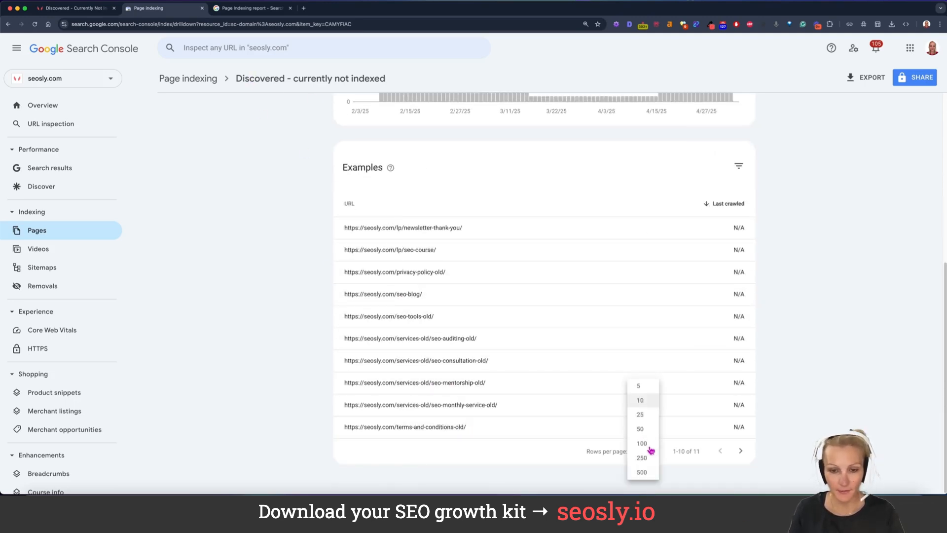
{"action": "left_click", "coordinate": [641, 443]}
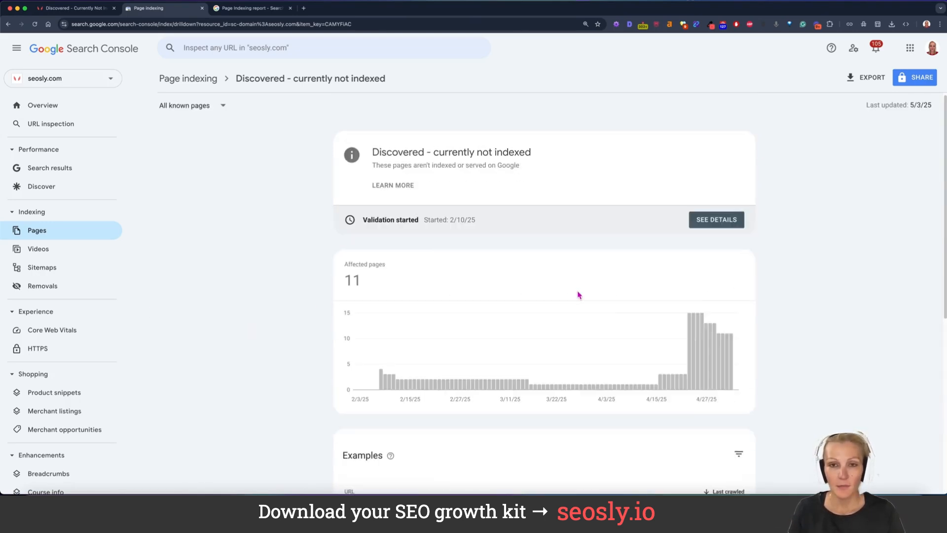
{"action": "mouse_move", "coordinate": [717, 385]}
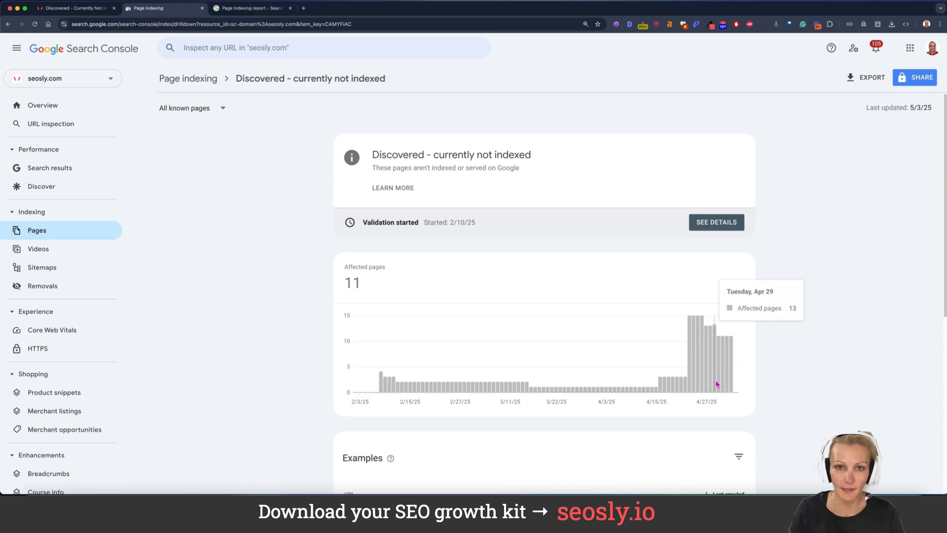
{"action": "scroll", "scroll_direction": "down", "scroll_amount": 3}
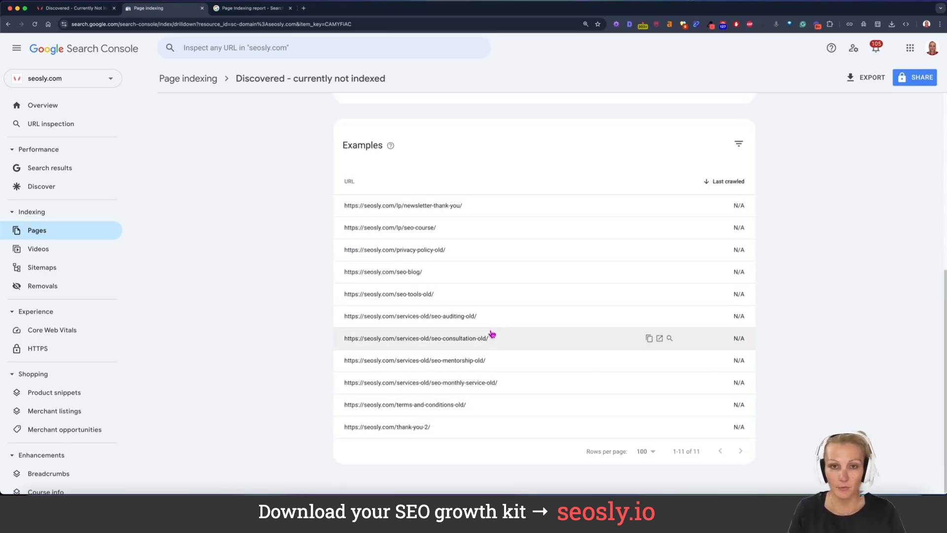
{"action": "mouse_move", "coordinate": [353, 338]}
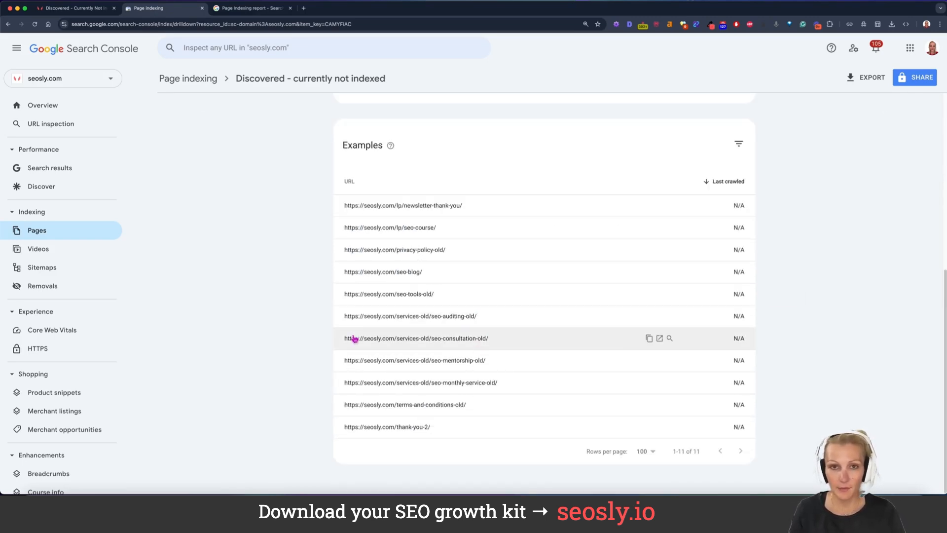
{"action": "mouse_move", "coordinate": [353, 339]}
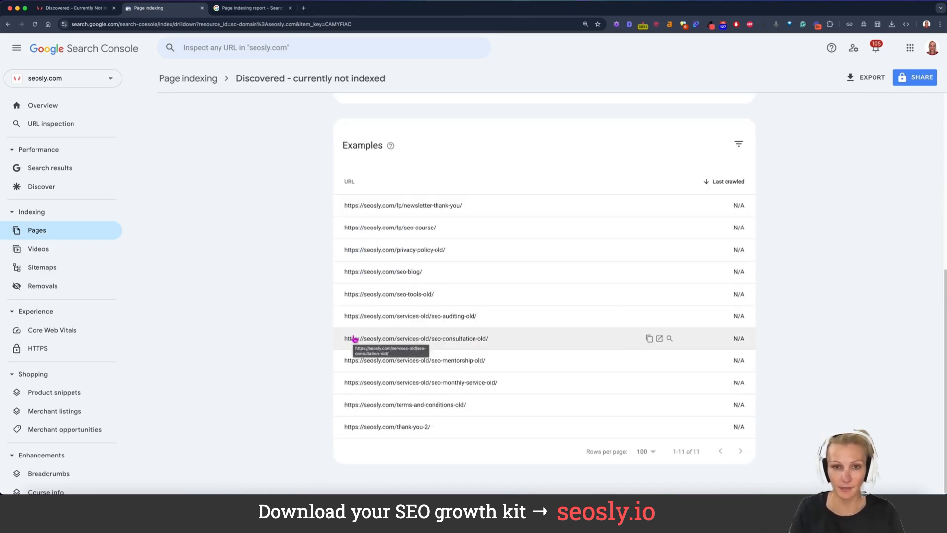
{"action": "mouse_move", "coordinate": [538, 360]}
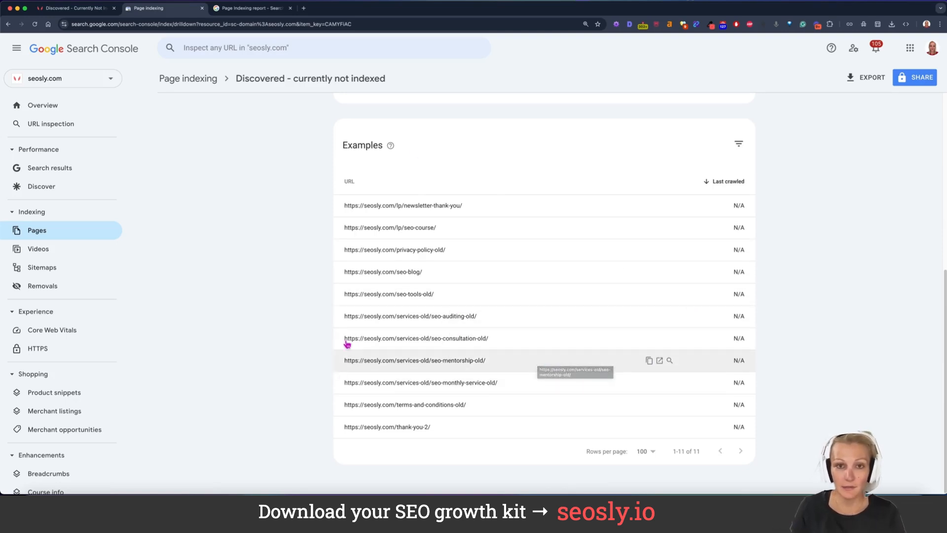
{"action": "mouse_move", "coordinate": [416, 248]}
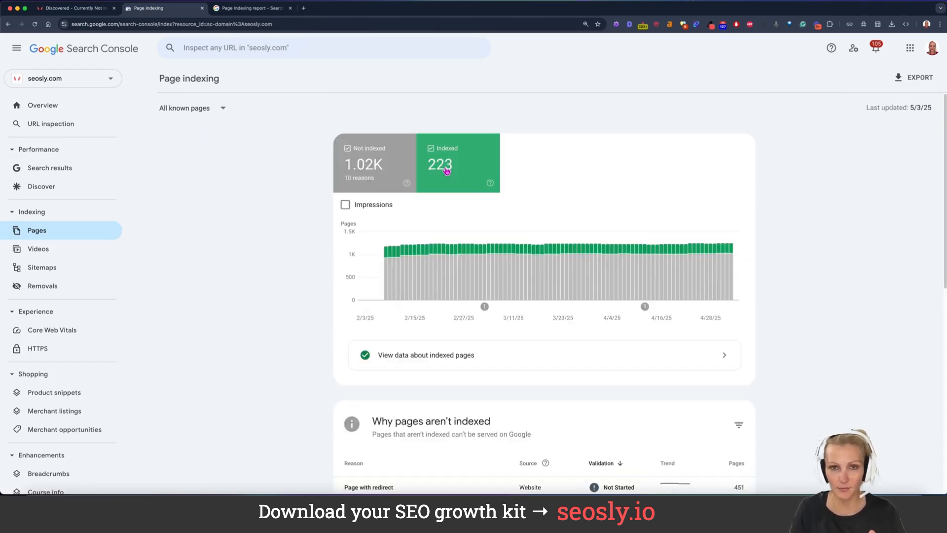
- Reopen 'Discovered – currently not indexed', then switch to the SEOSLY article on that status
{"action": "scroll", "scroll_direction": "down", "scroll_amount": 3}
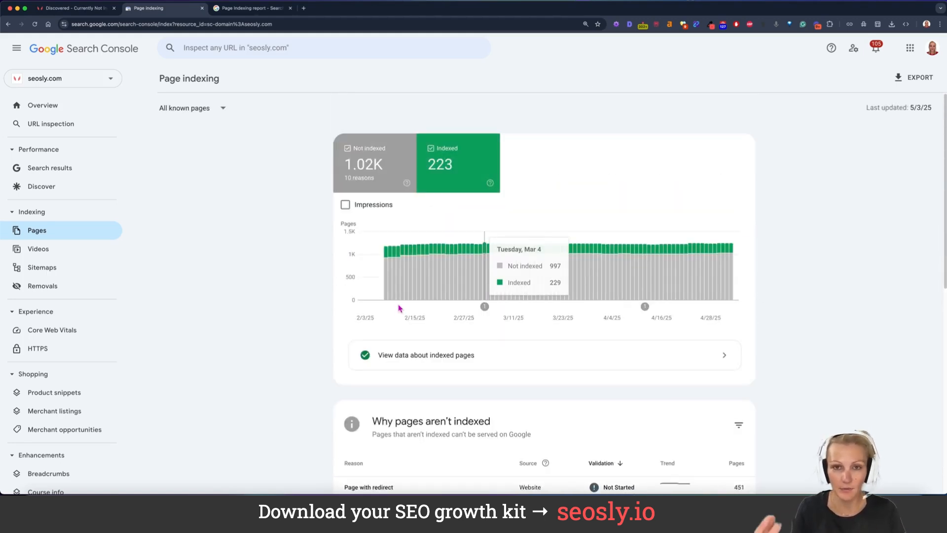
{"action": "mouse_move", "coordinate": [371, 360]}
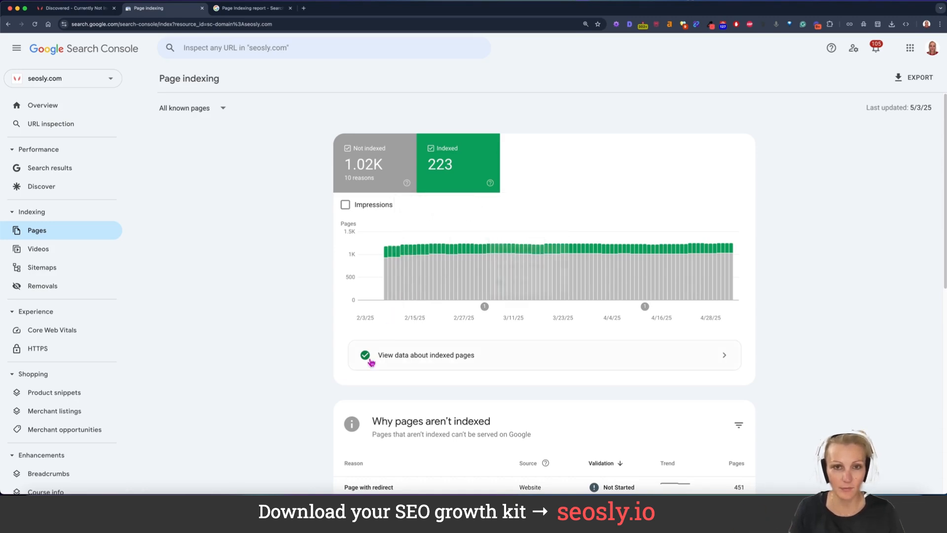
{"action": "scroll", "scroll_direction": "down", "scroll_amount": 3}
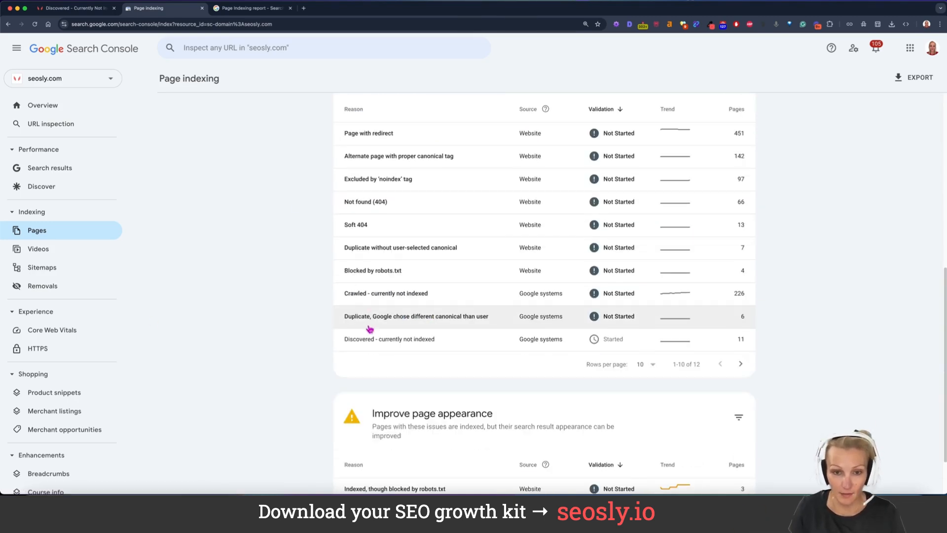
{"action": "left_click", "coordinate": [389, 339]}
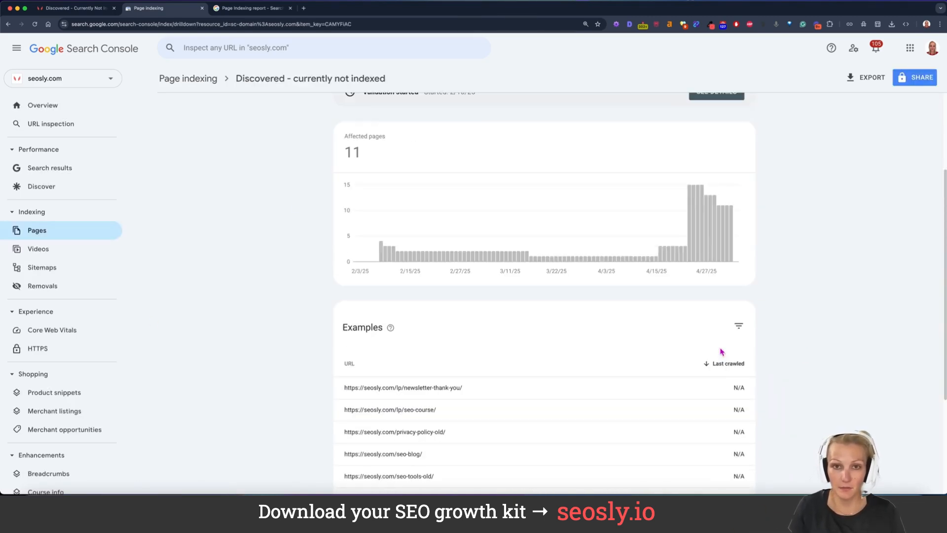
{"action": "scroll", "scroll_direction": "down", "scroll_amount": 3}
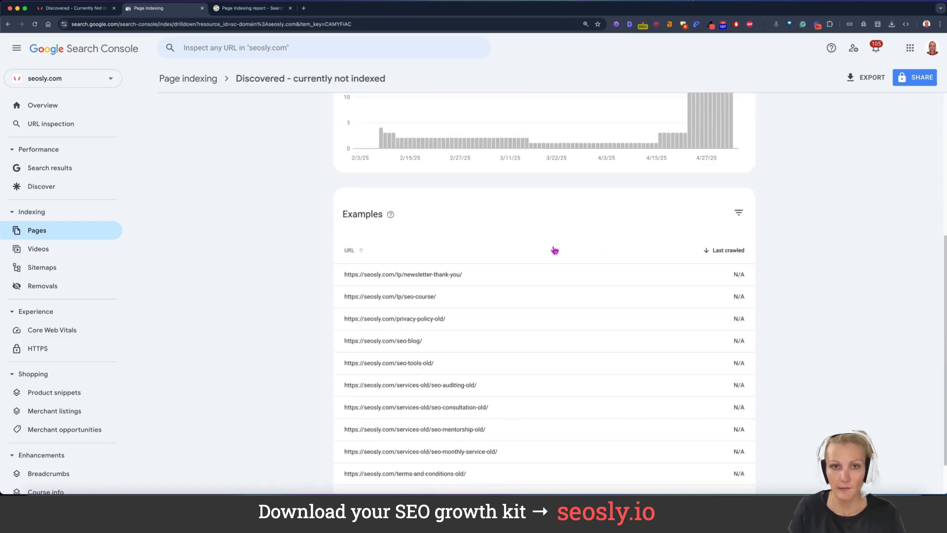
{"action": "left_click", "coordinate": [72, 8]}
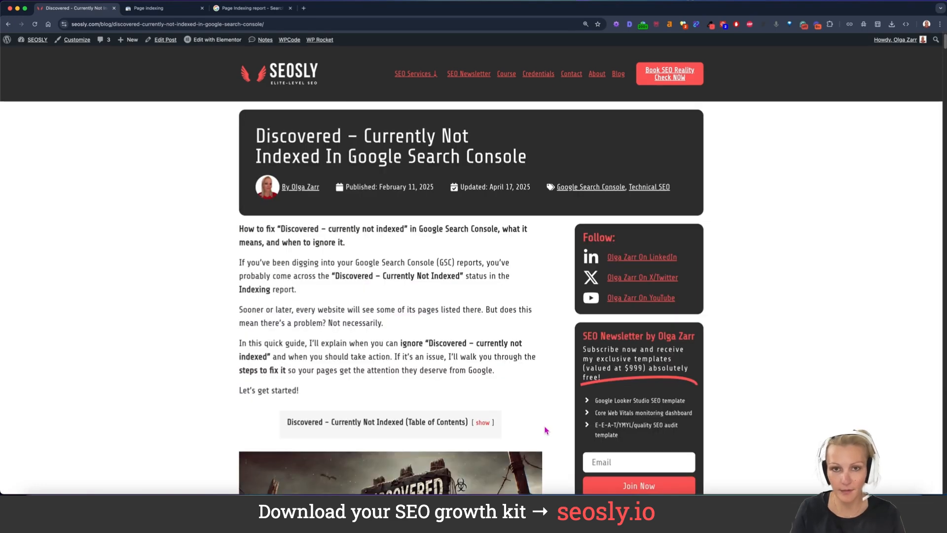
{"action": "scroll", "scroll_direction": "down", "scroll_amount": 3}
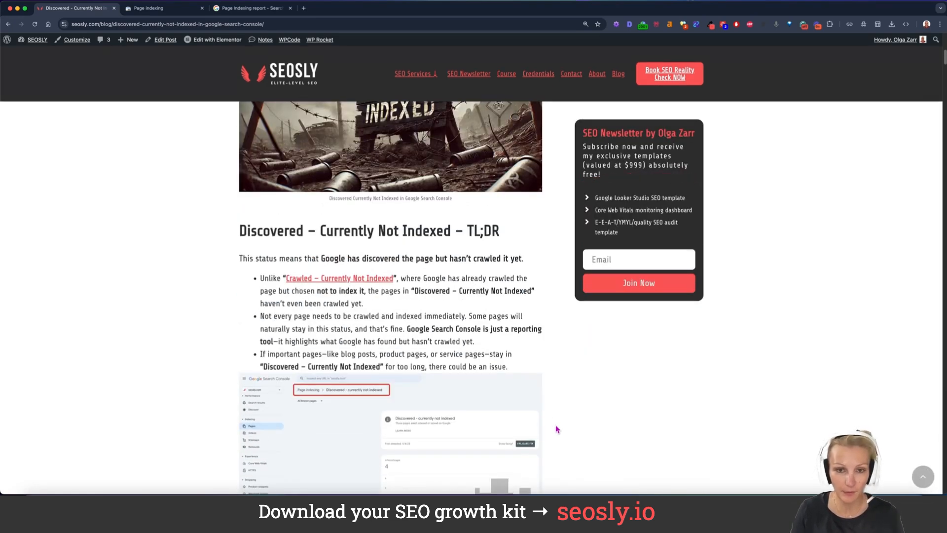
{"action": "scroll", "scroll_direction": "down", "scroll_amount": 3}
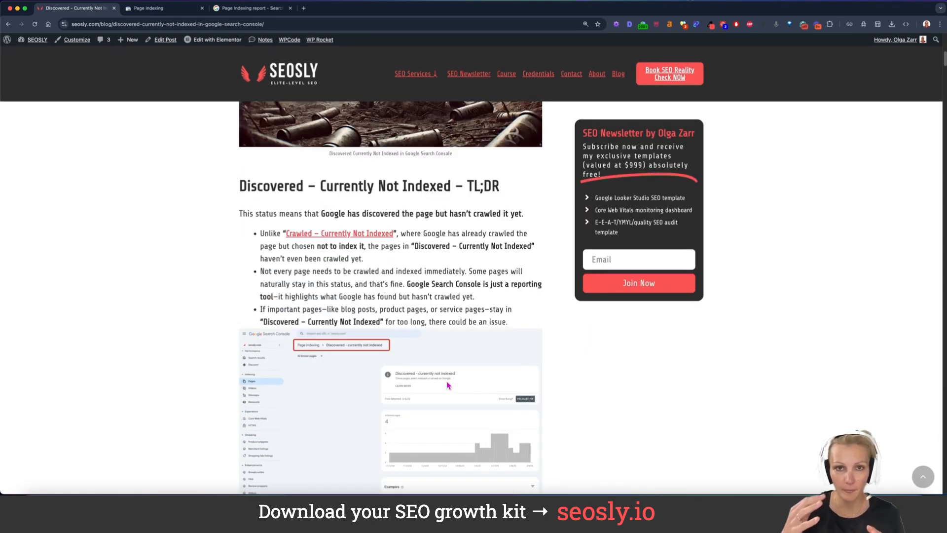
{"action": "mouse_move", "coordinate": [447, 385]}
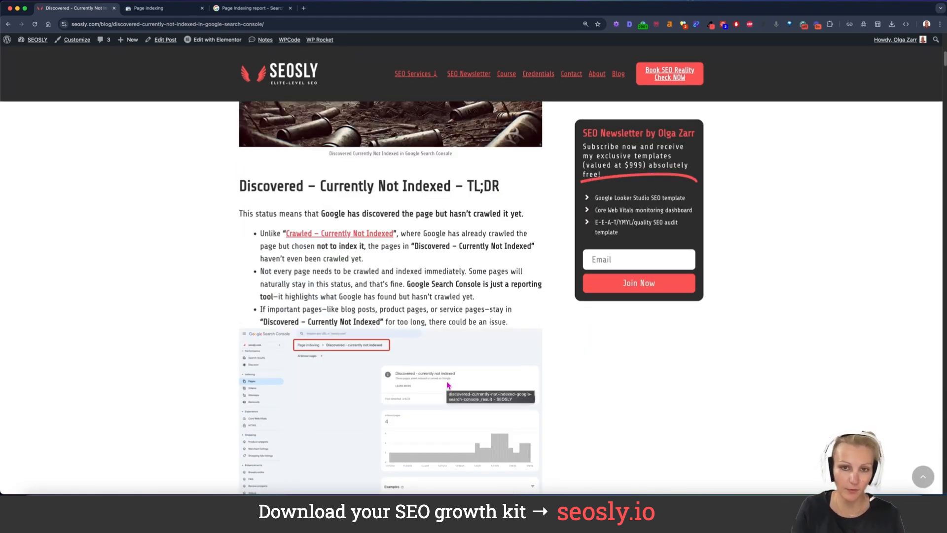
{"action": "scroll", "scroll_direction": "down", "scroll_amount": 3}
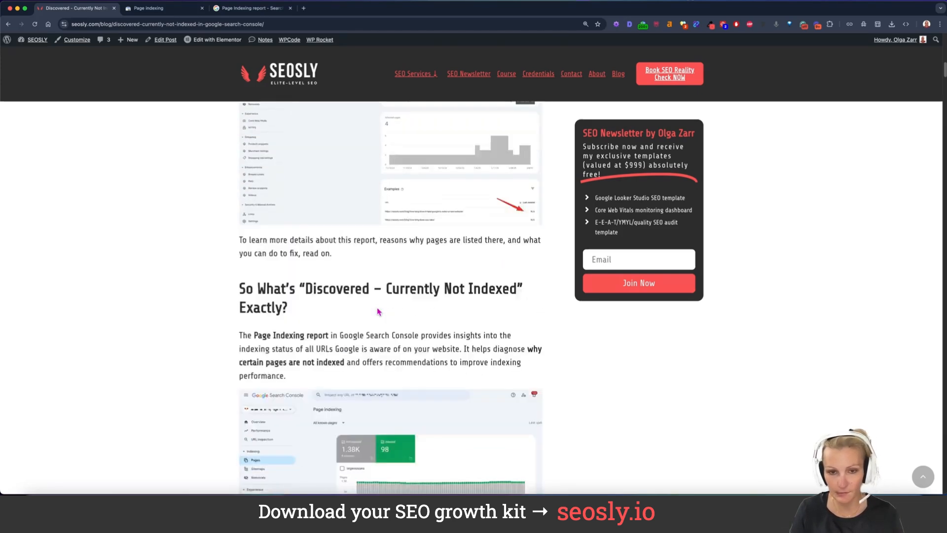
{"action": "scroll", "scroll_direction": "down", "scroll_amount": 3}
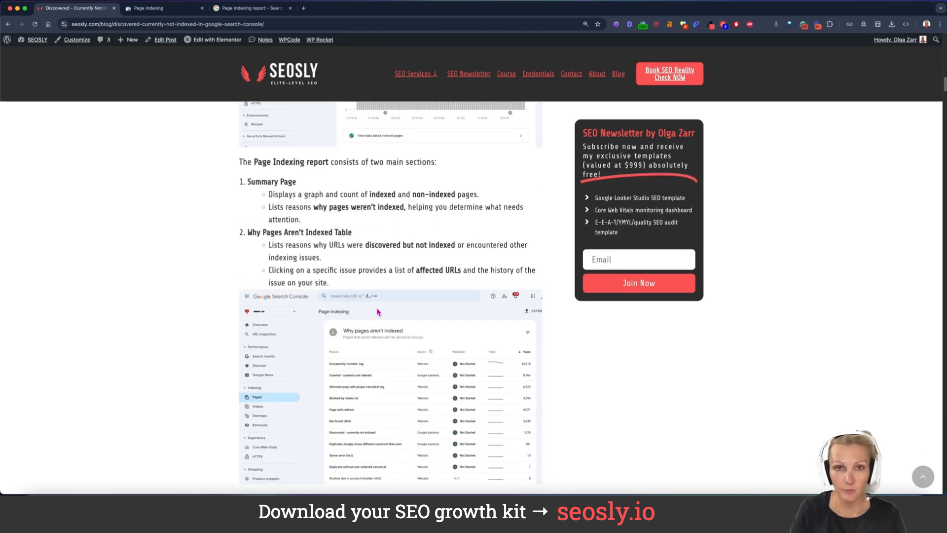